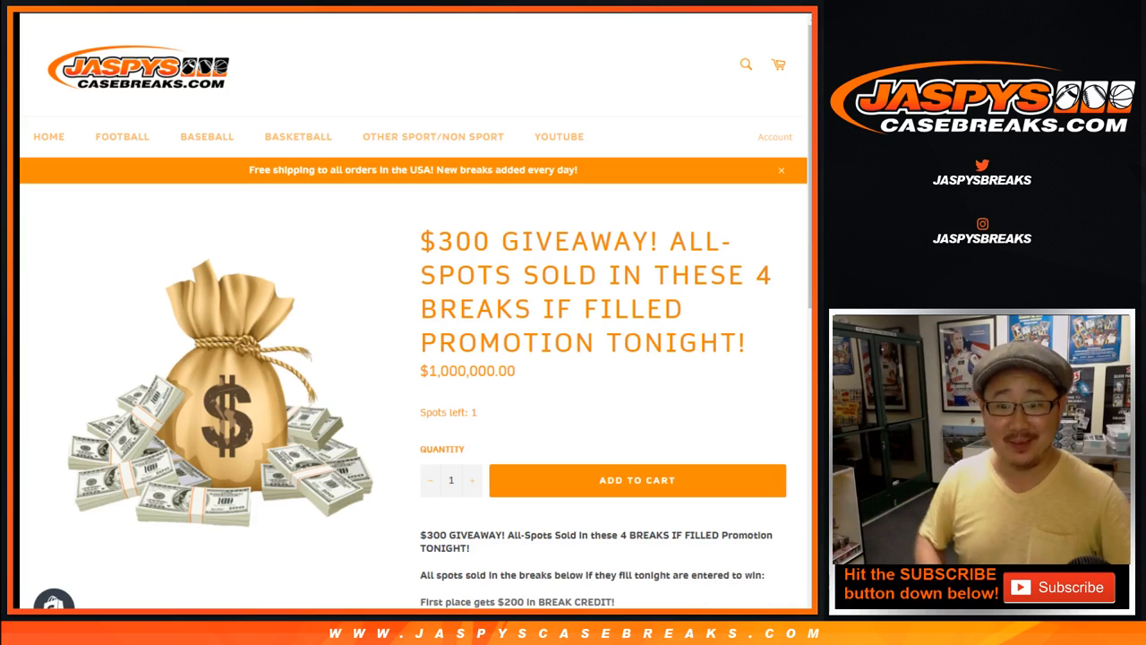
# - Scroll through the $300 giveaway product page on the Jaspys Casebreaks store
pyautogui.scroll(-3)
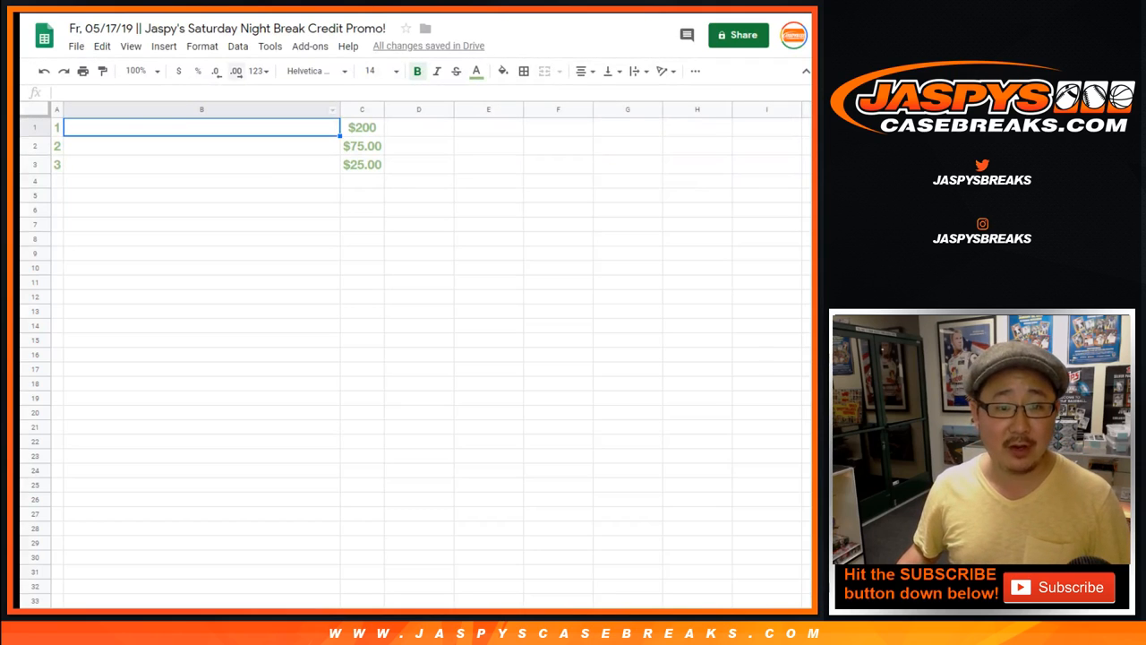
# - Zoom the prize spreadsheet view to 150%
pyautogui.click(136, 71)
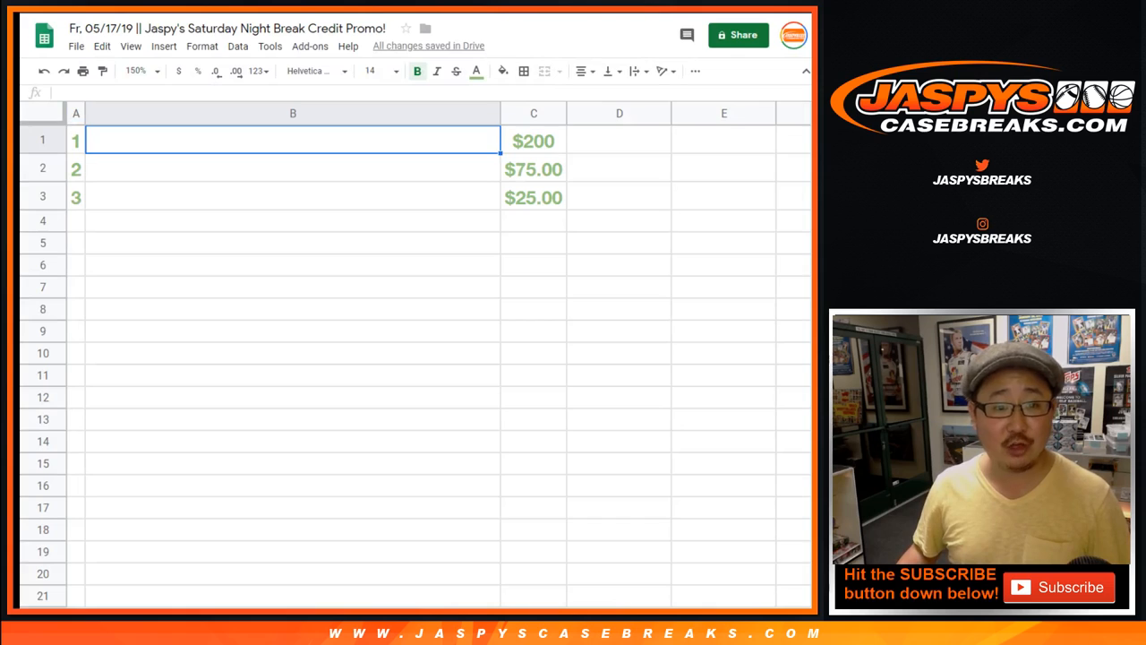
pyautogui.click(42, 168)
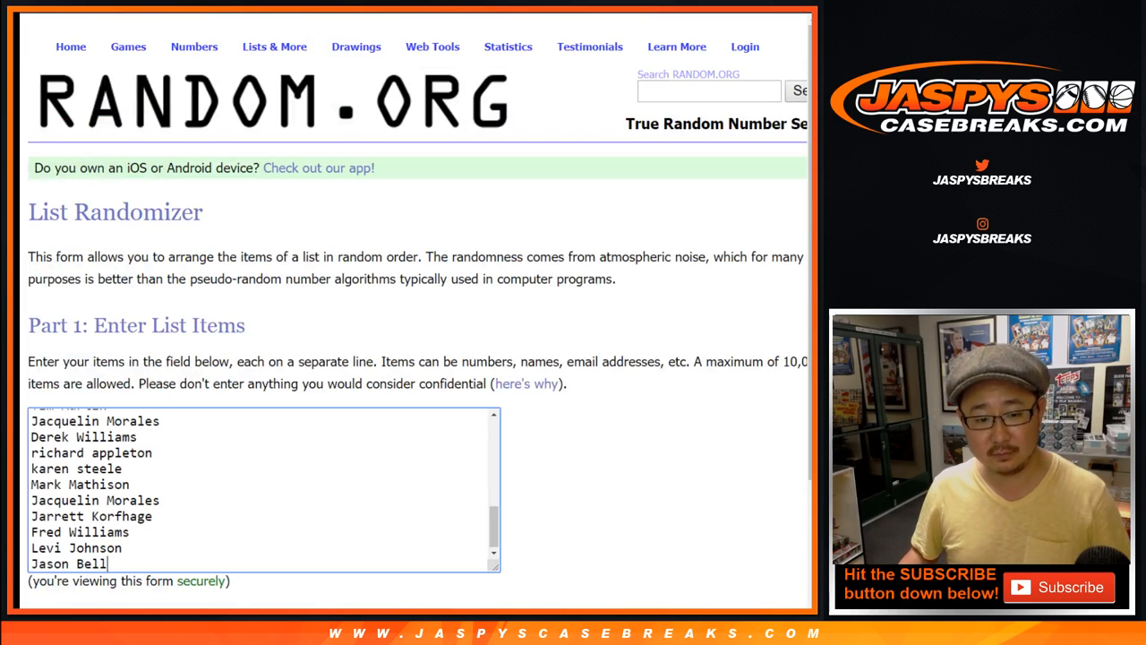
# - Roll two virtual dice on the RANDOM.ORG Dice Roller
pyautogui.scroll(-3)
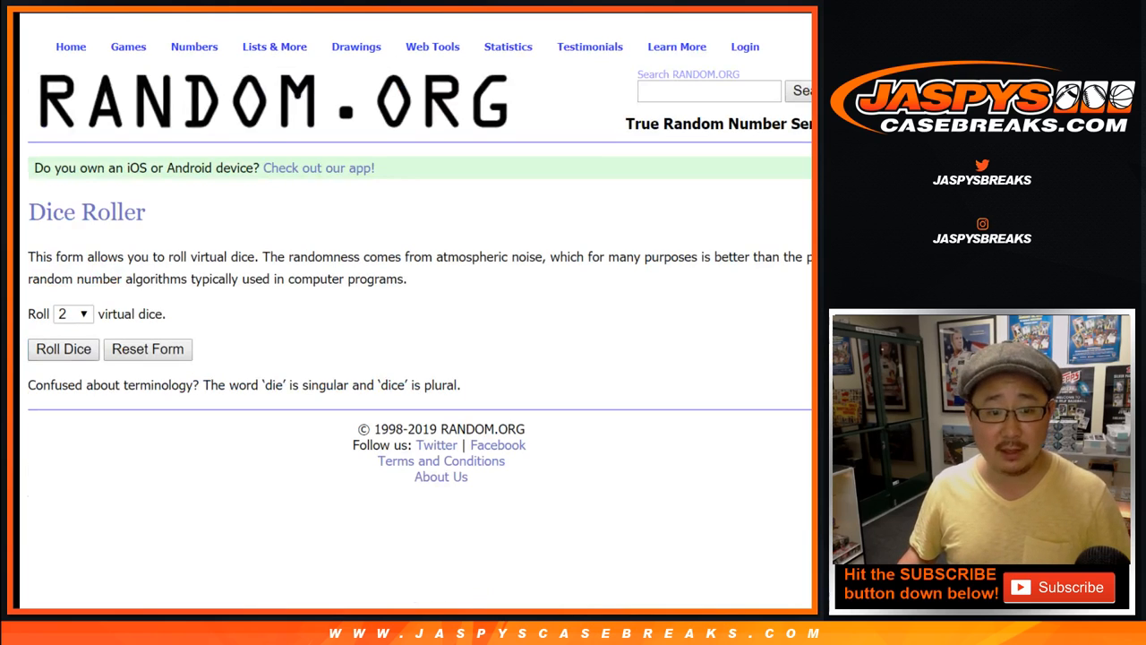
pyautogui.click(63, 348)
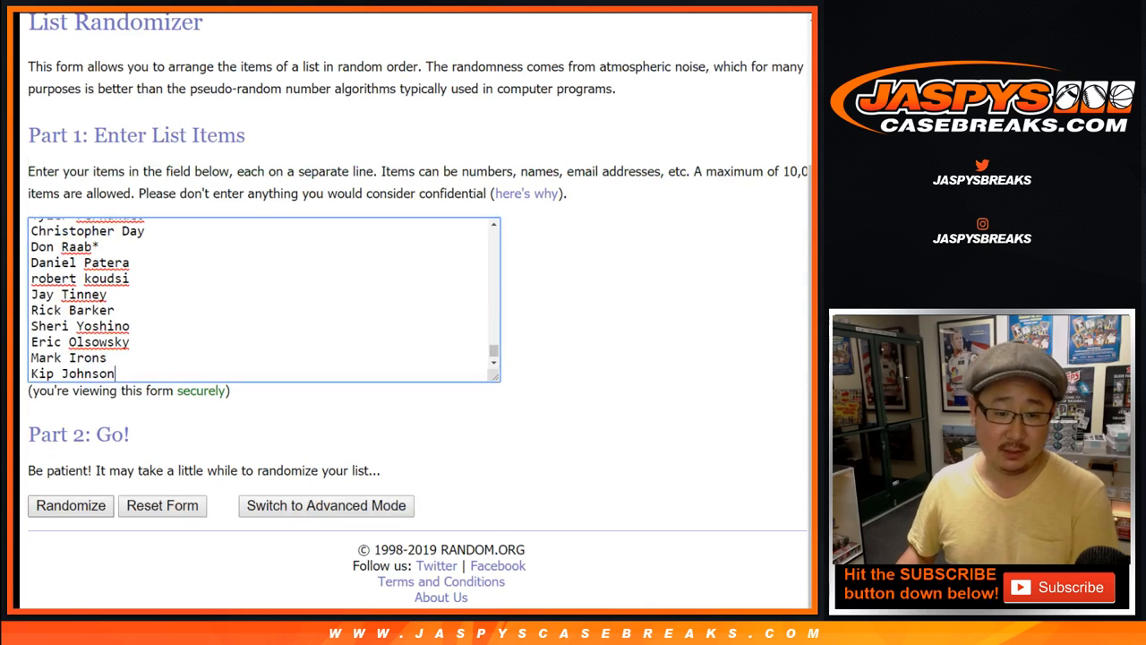
# - Randomize the 122-name entrant list, then reshuffle with Again! until it reaches ten randomizations
pyautogui.click(69, 505)
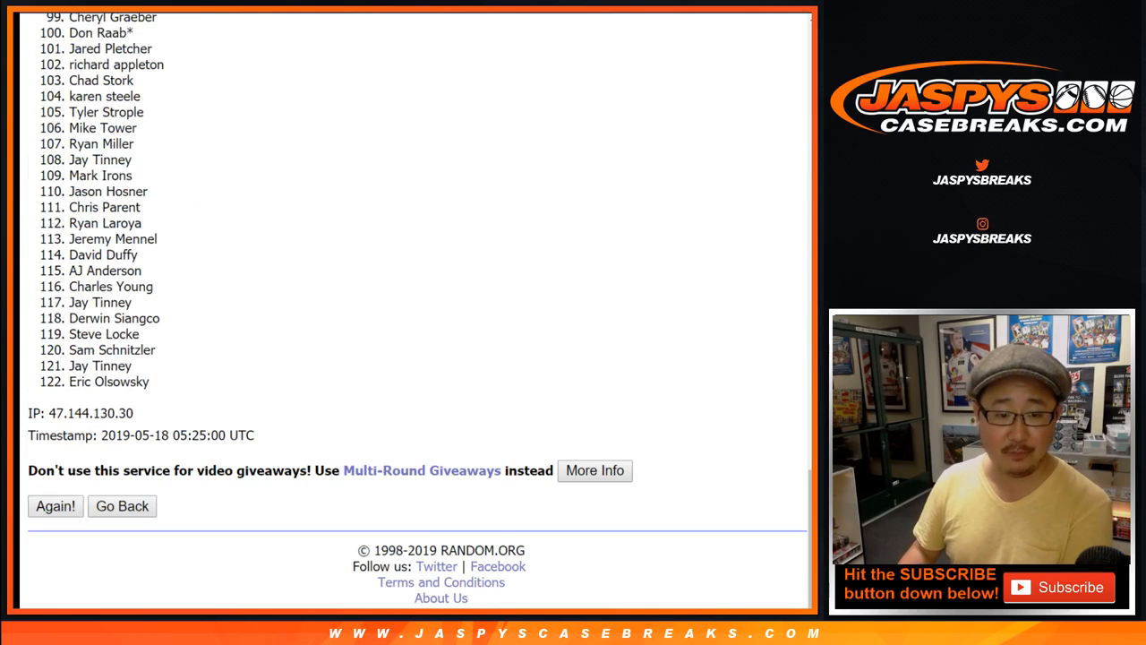
pyautogui.click(54, 506)
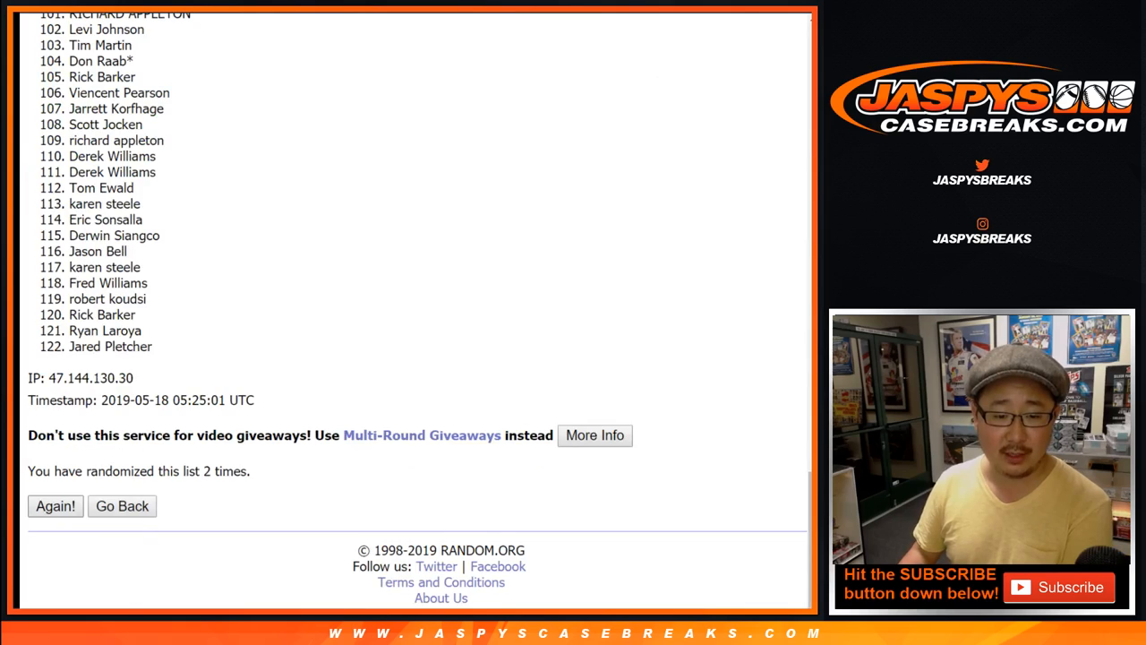
pyautogui.click(55, 506)
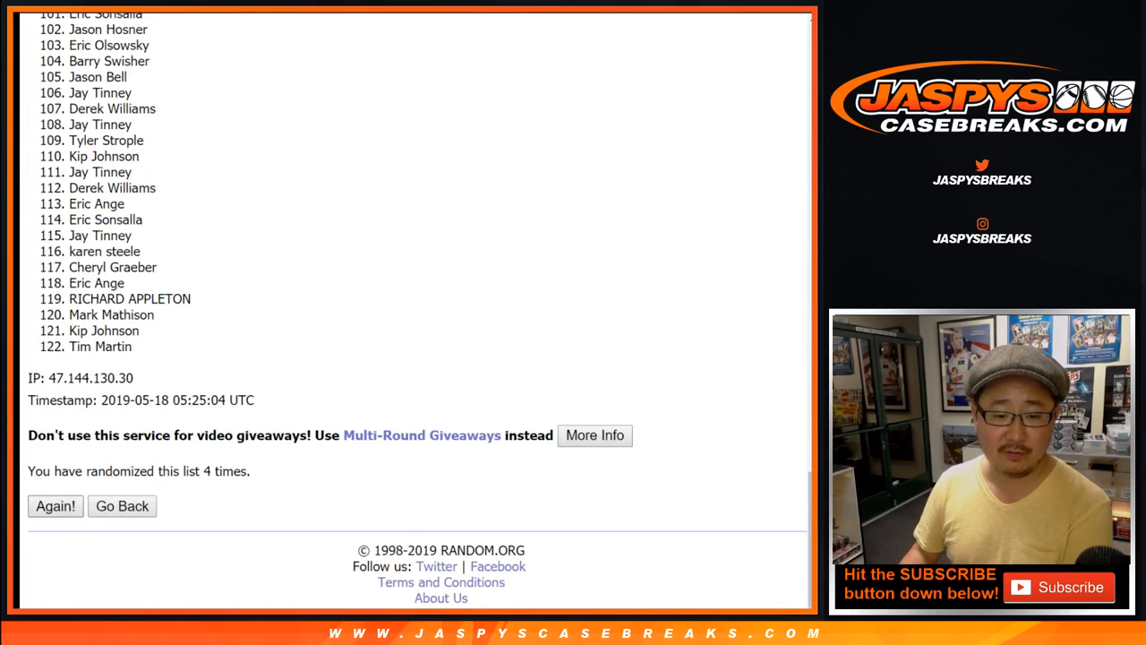
pyautogui.click(54, 506)
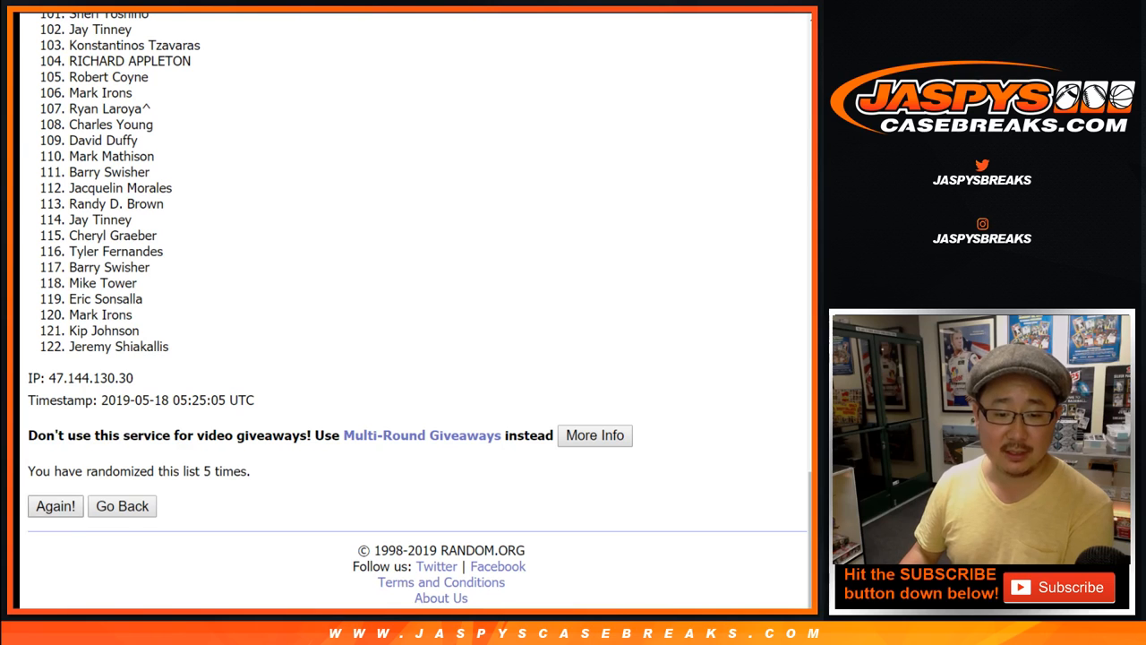
pyautogui.click(54, 505)
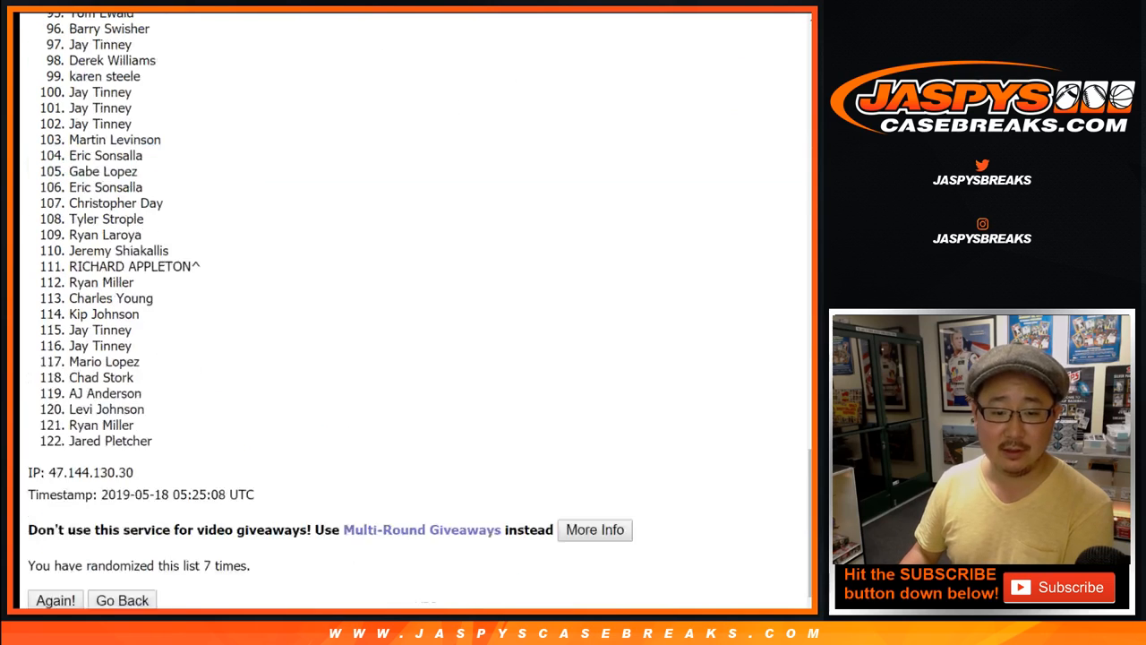
pyautogui.click(55, 600)
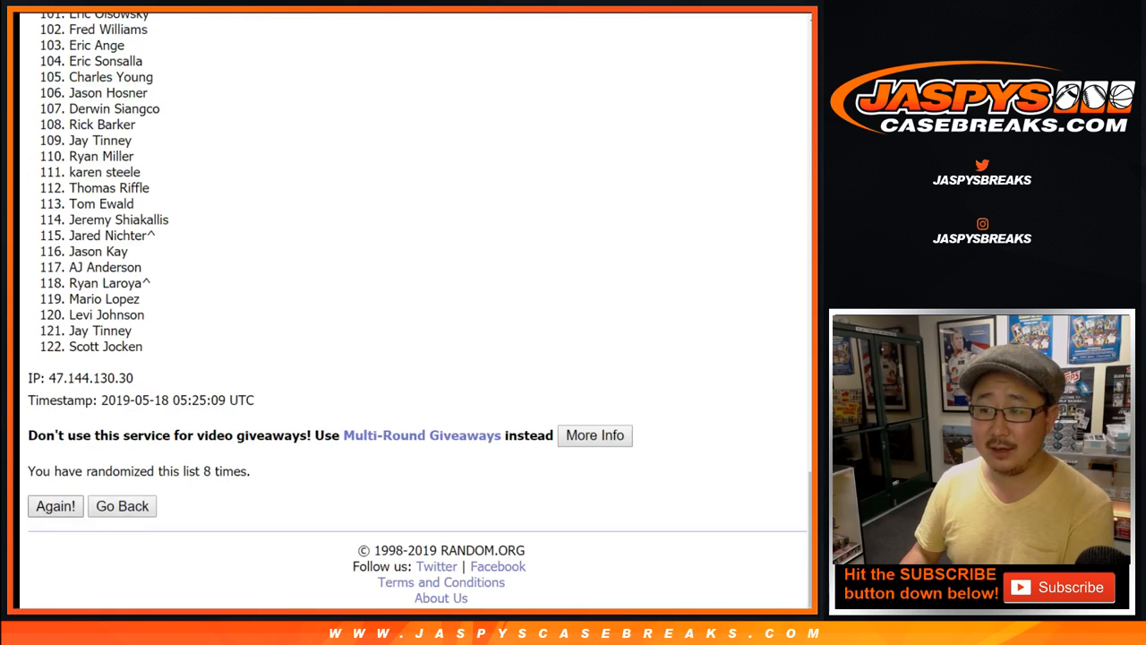
pyautogui.click(55, 506)
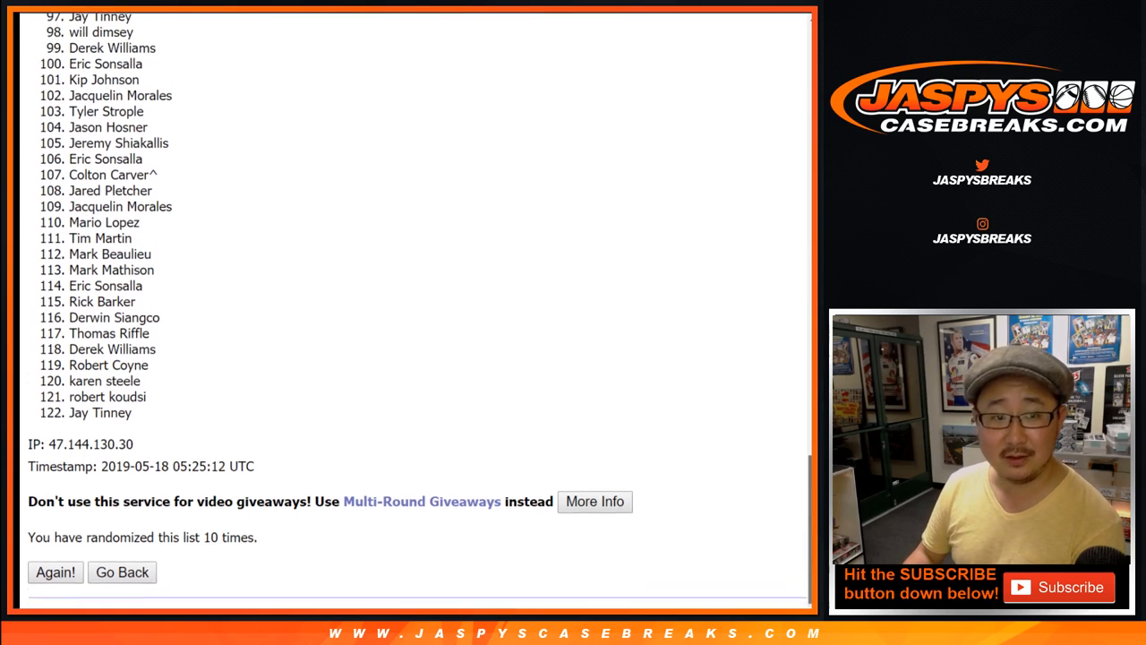
# - Scroll the results to copy names 1–122 in their final shuffled order
pyautogui.scroll(3)
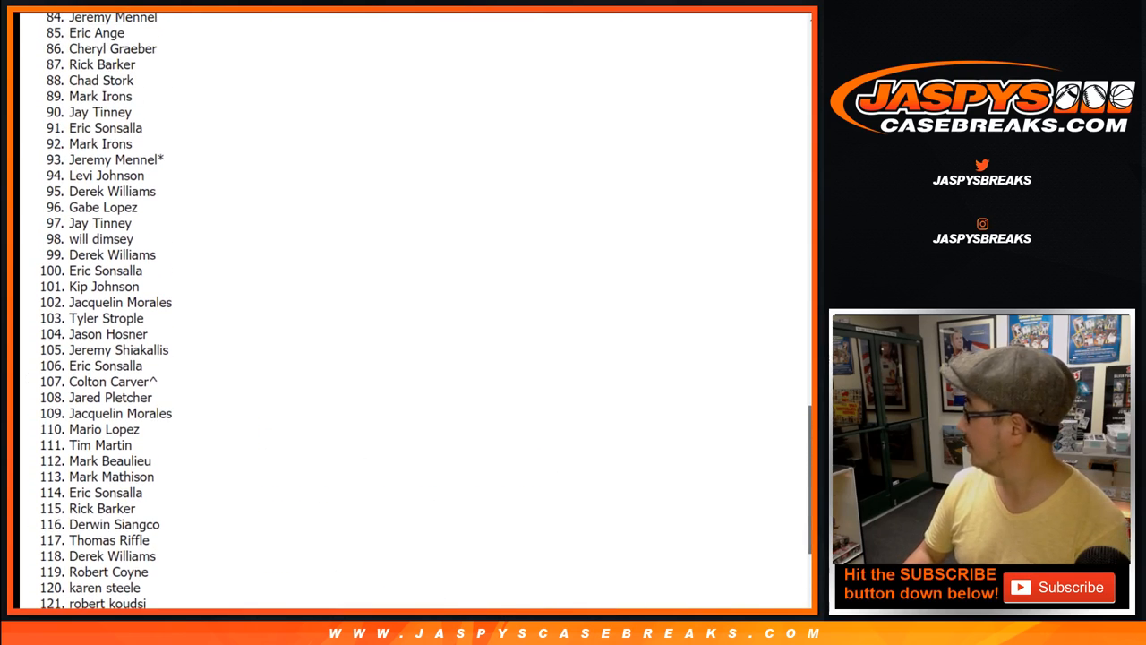
pyautogui.scroll(3)
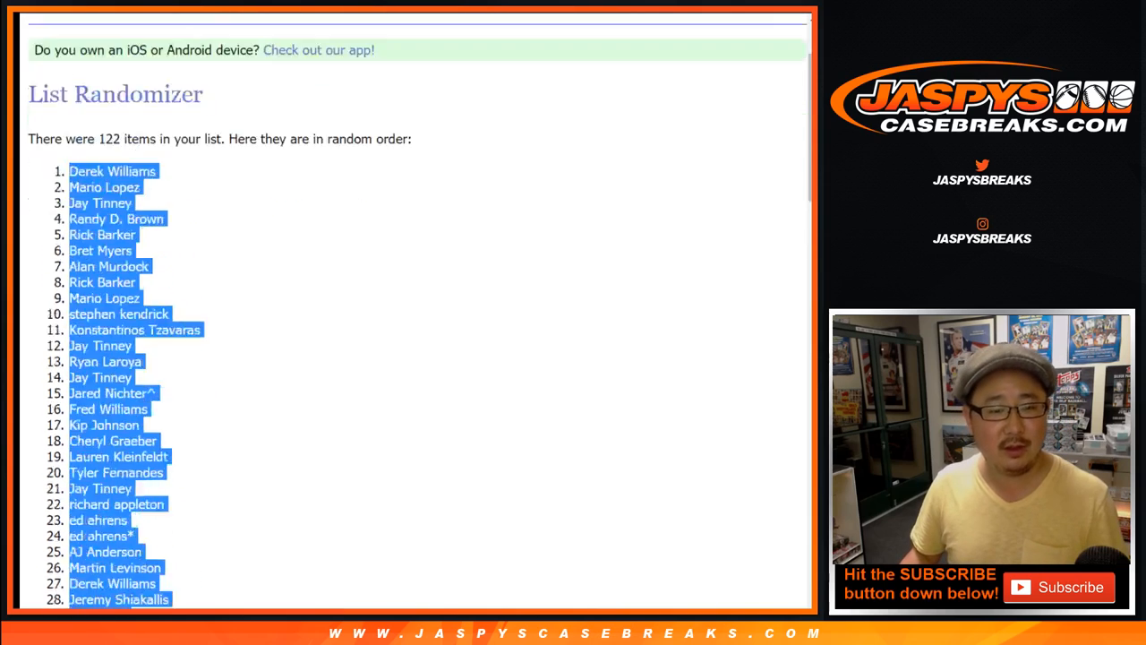
pyautogui.scroll(-3)
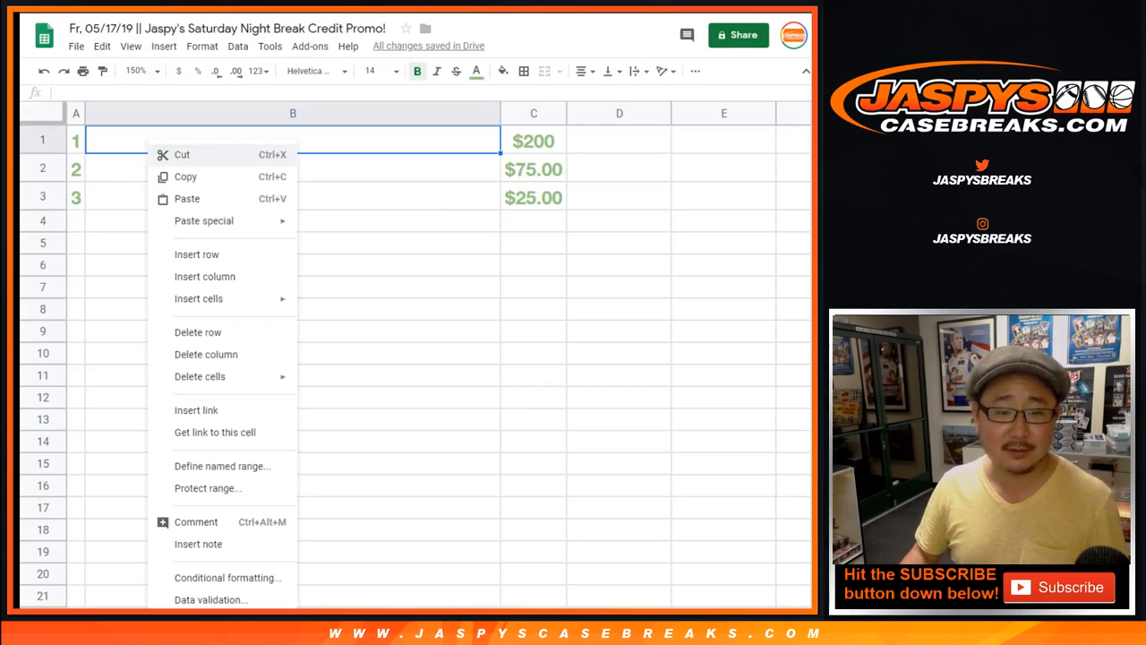
# - Paste the shuffled names into column B and set the top three names to size 14
pyautogui.click(188, 198)
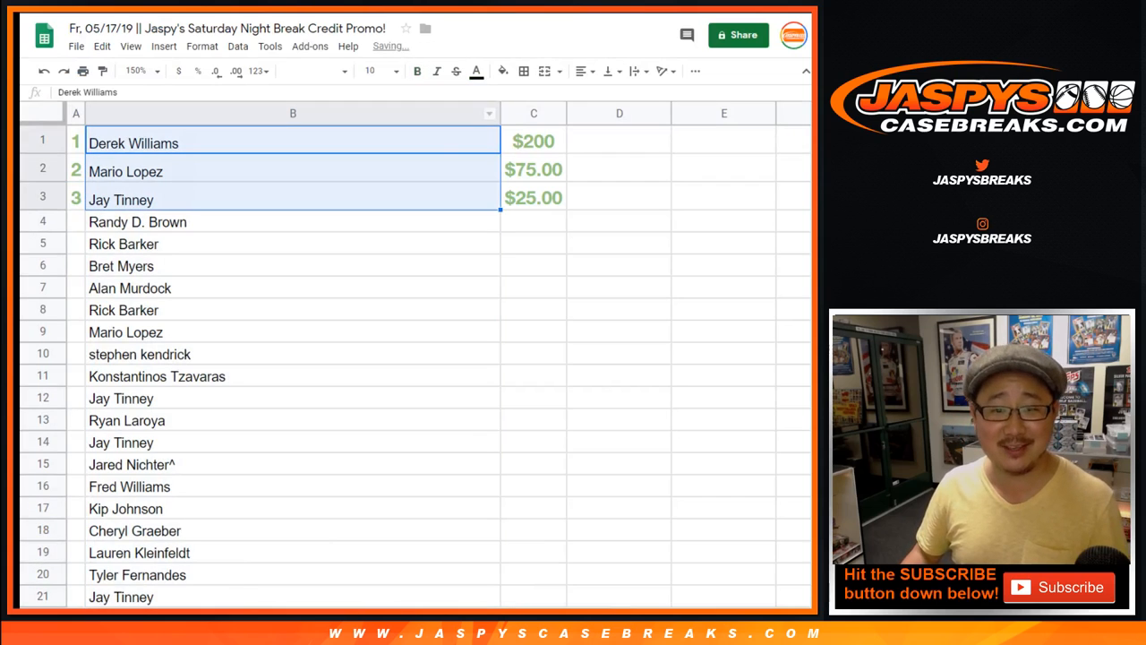
pyautogui.click(380, 71)
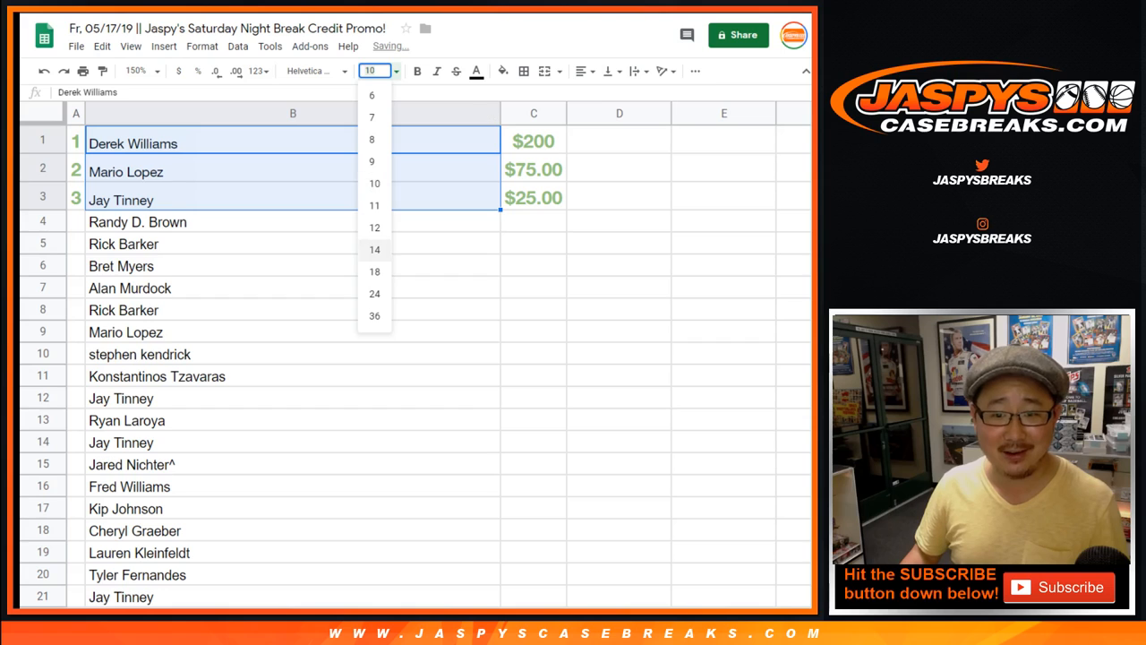
pyautogui.click(374, 249)
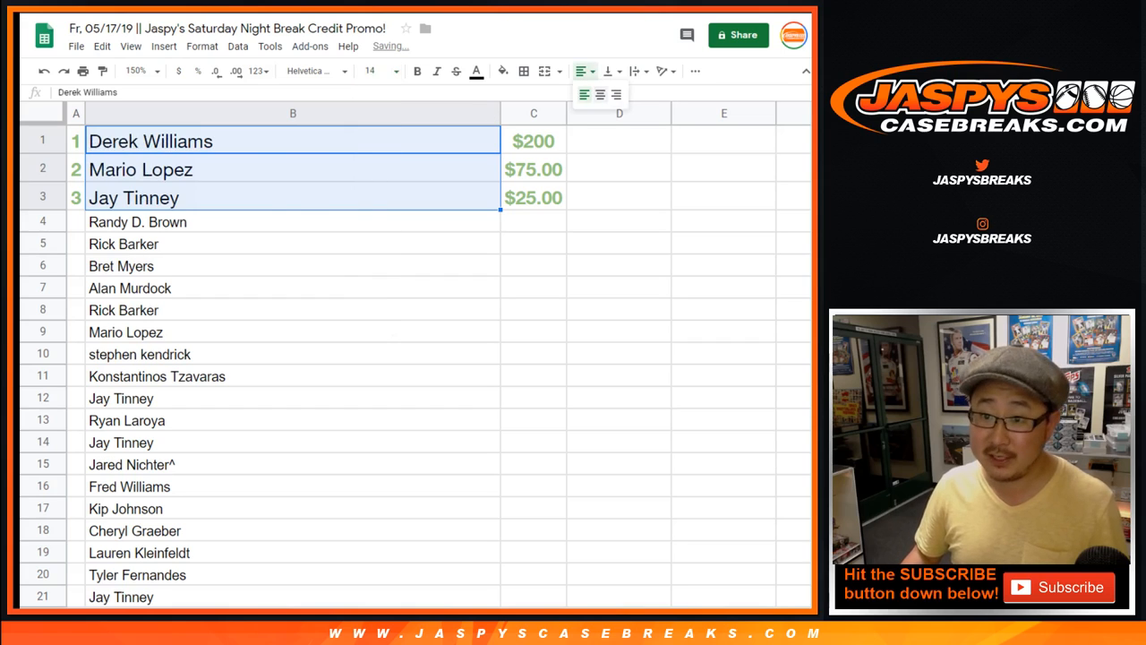